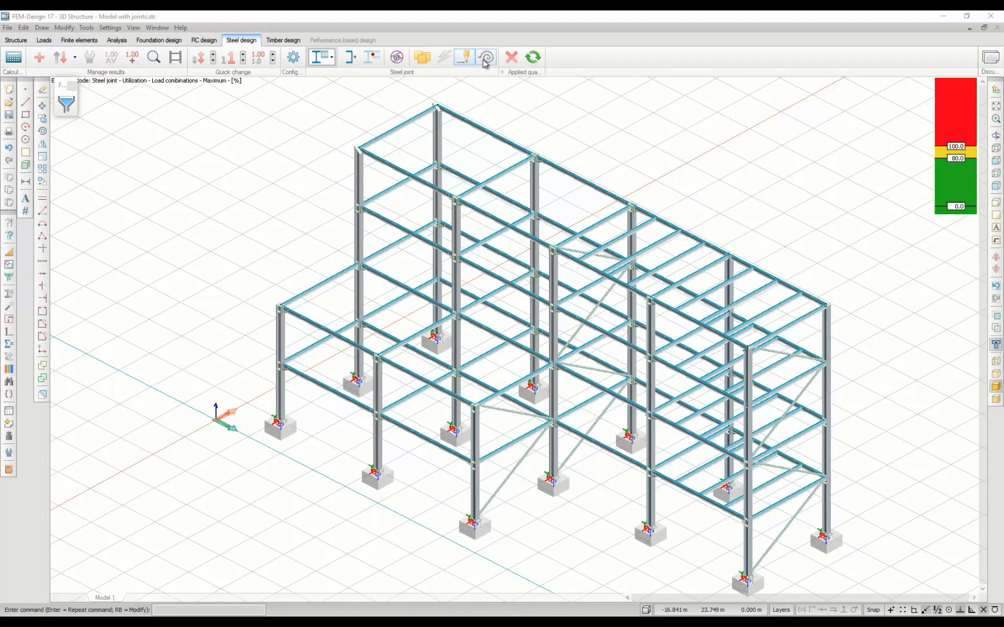
List the steel joint stiffnesses and set Apply to Yes for joint S3.15
click(462, 58)
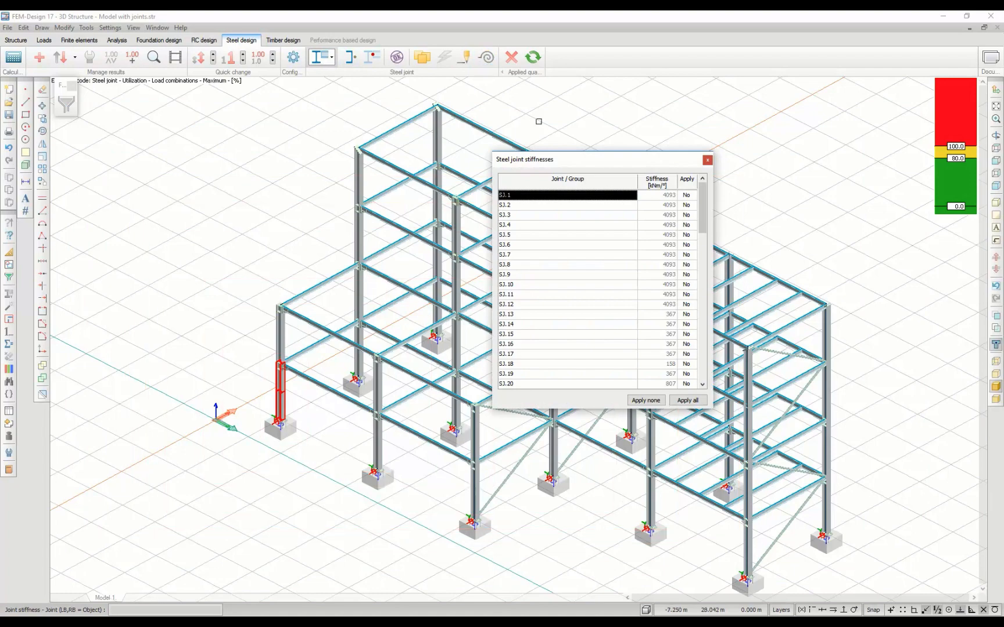
mouse_move(585, 161)
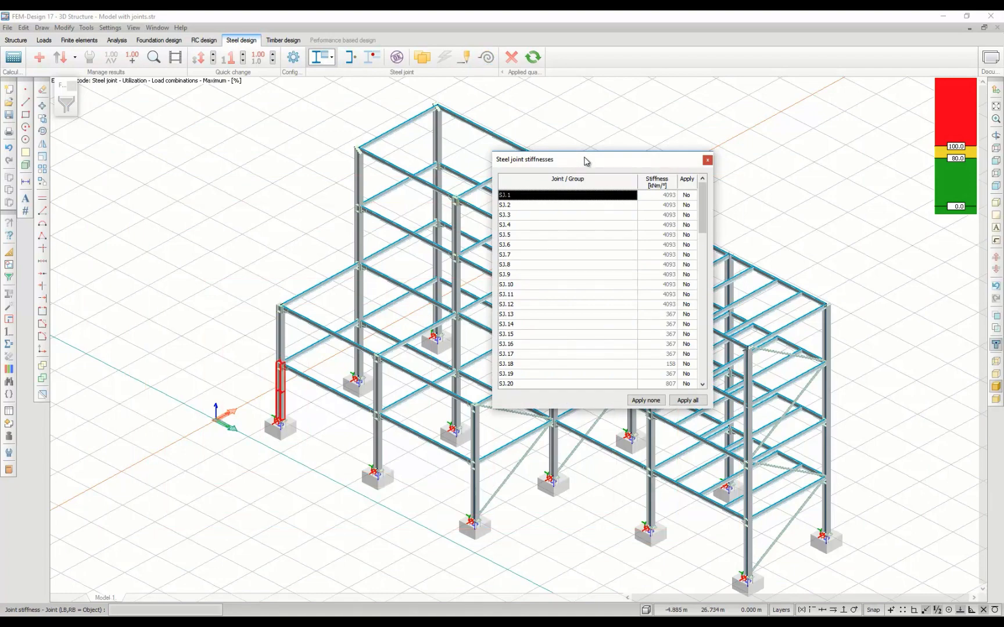
mouse_move(654, 198)
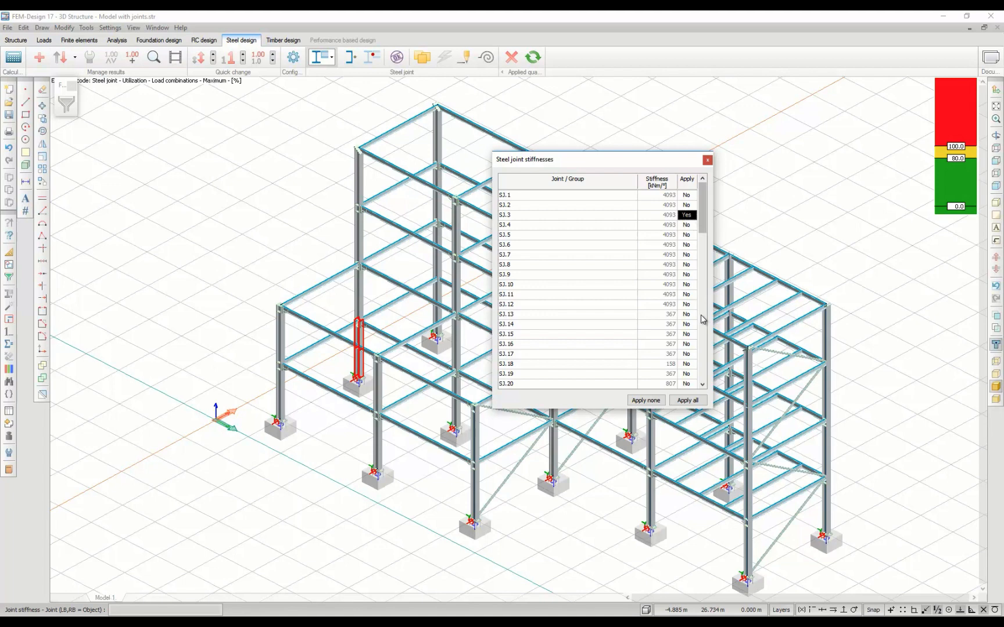
click(686, 334)
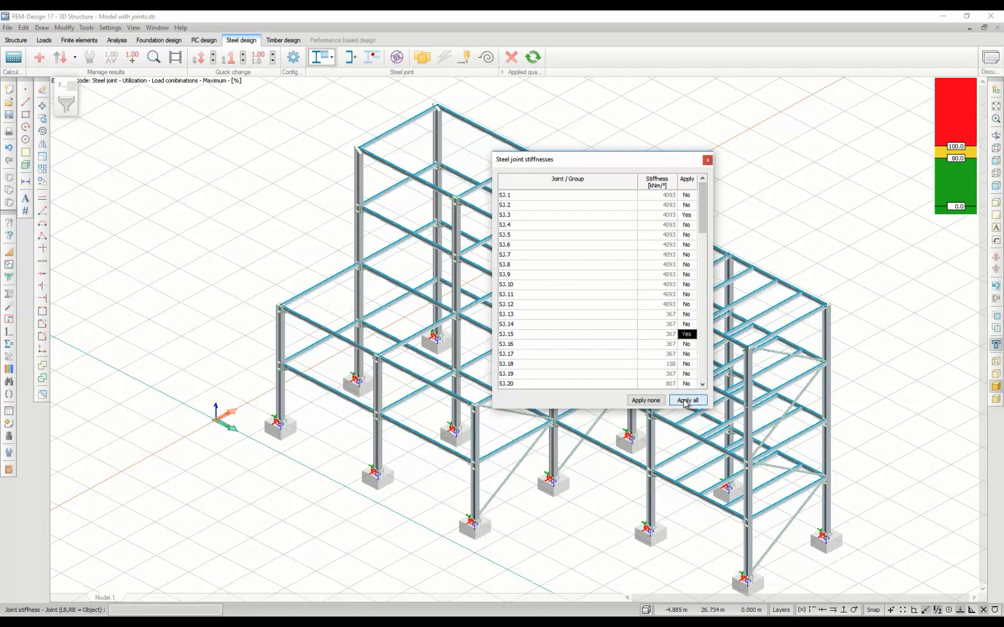
Apply all joint stiffnesses, taking the stiffness from chosen load combination LC2, and confirm
click(686, 400)
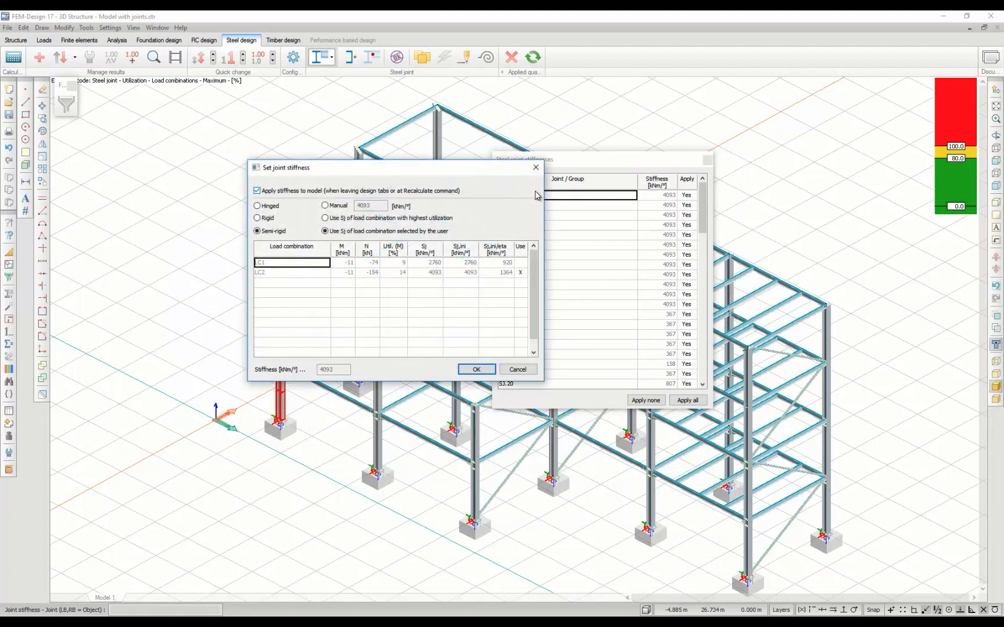
click(324, 206)
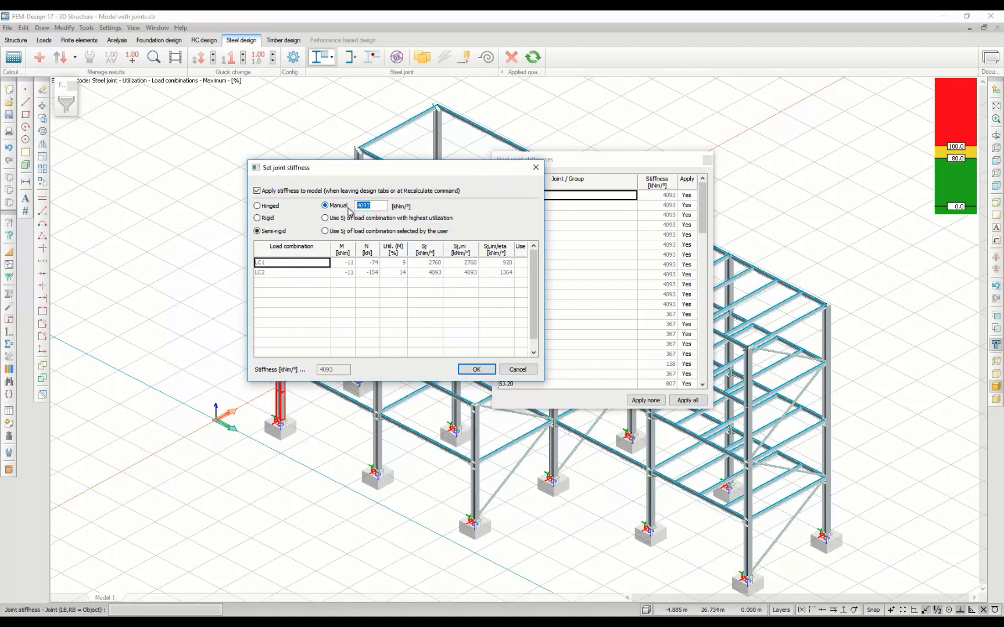
click(324, 217)
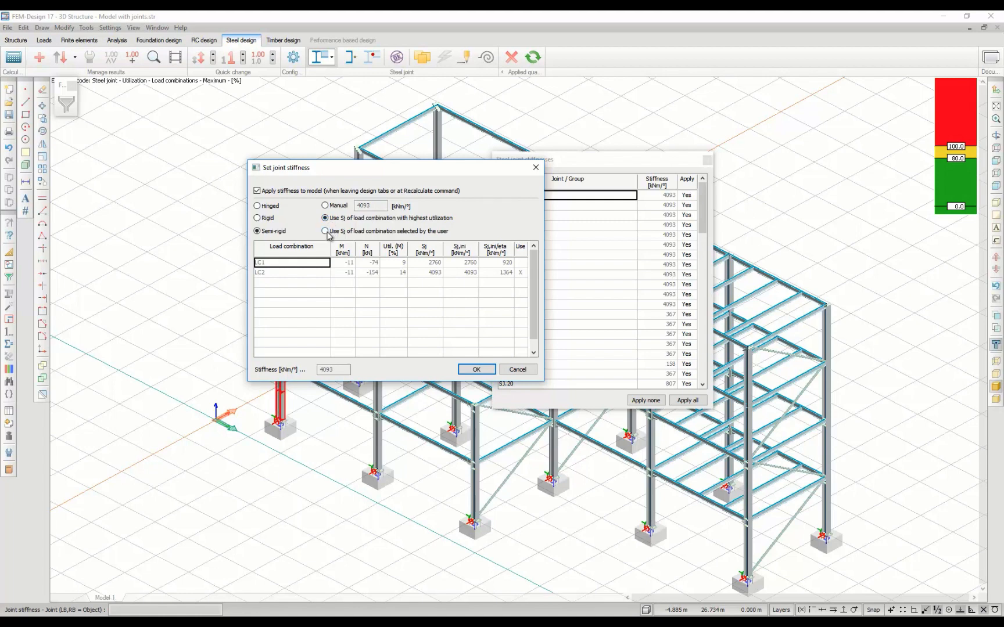
click(324, 231)
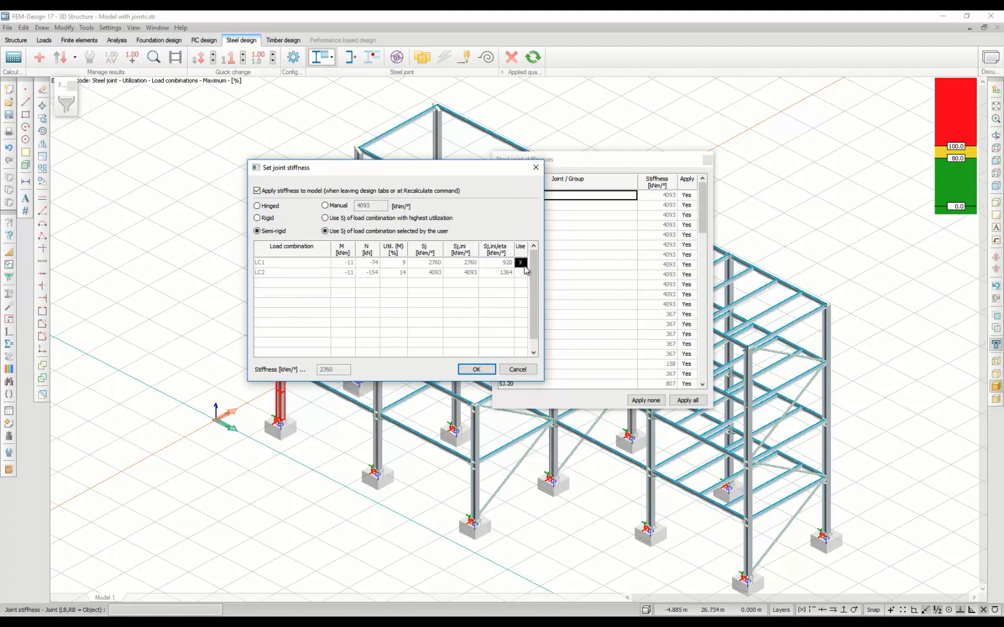
click(520, 272)
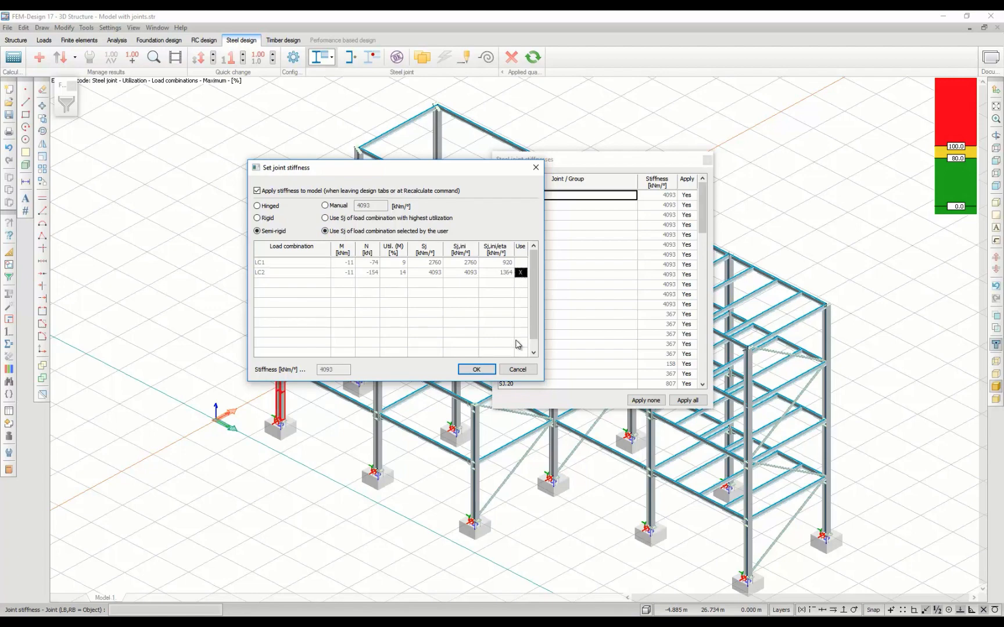
click(476, 369)
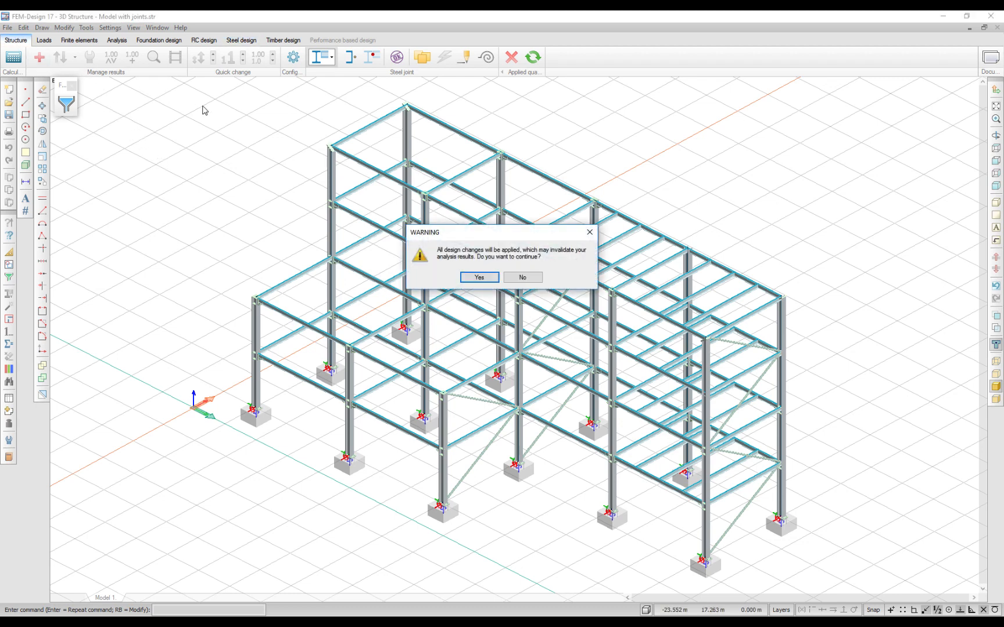
Accept the design-change warning and view the column's end releases showing the 4093 rotational stiffness
click(478, 277)
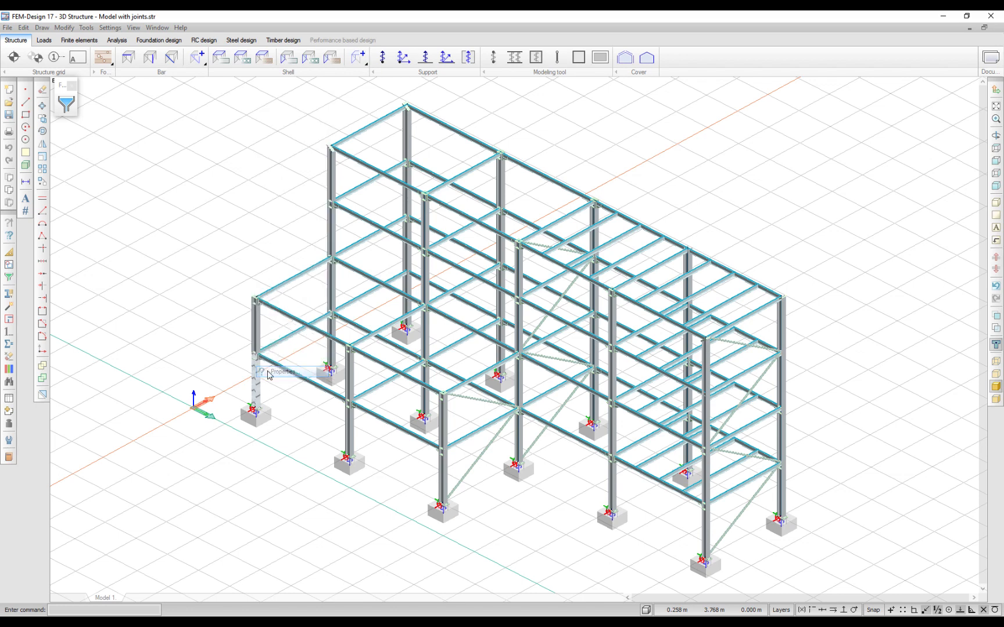
click(269, 373)
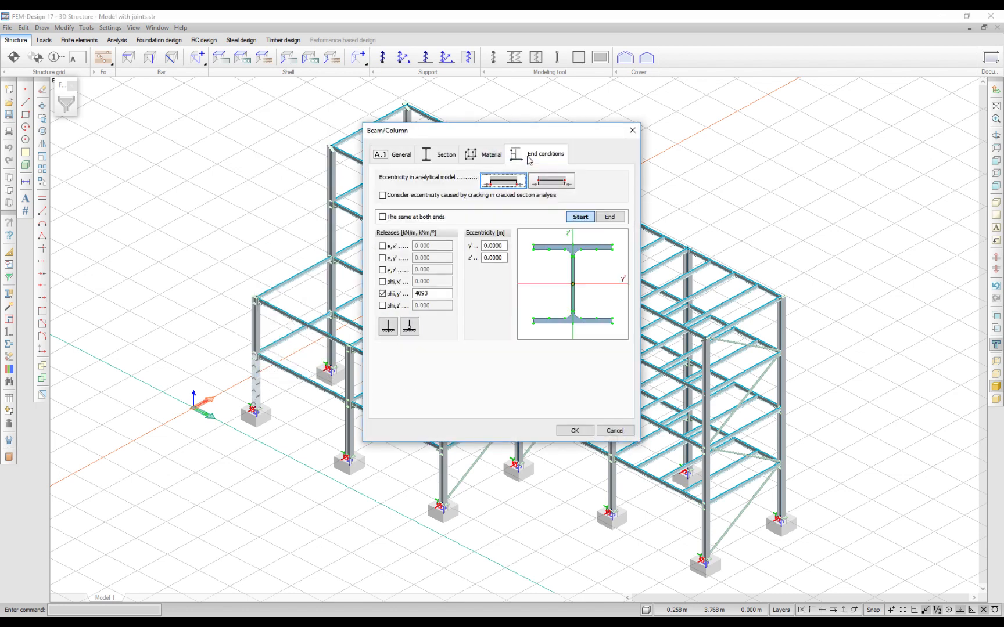